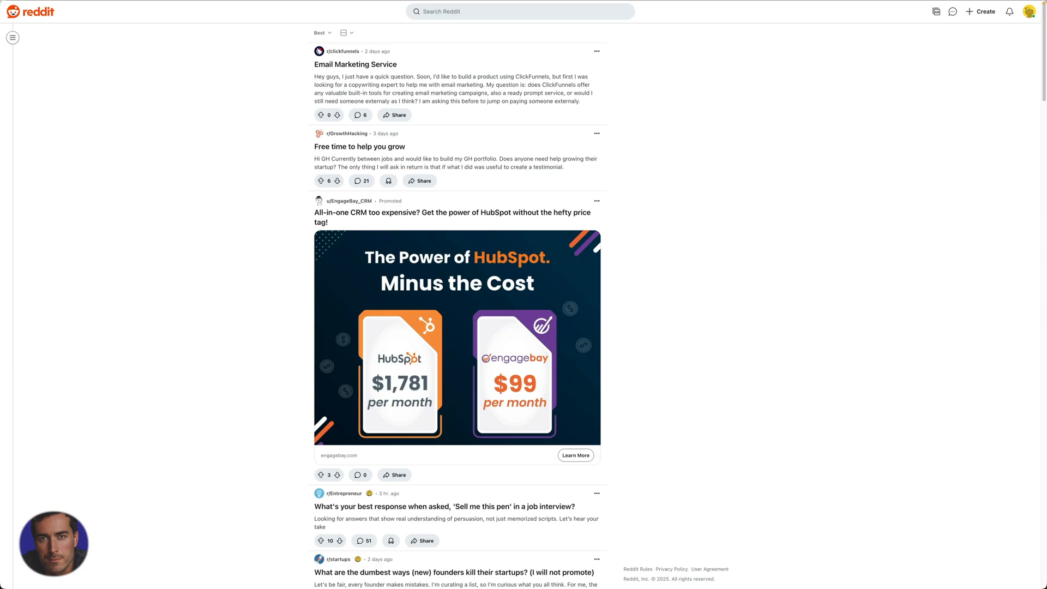
mouse_move(673, 175)
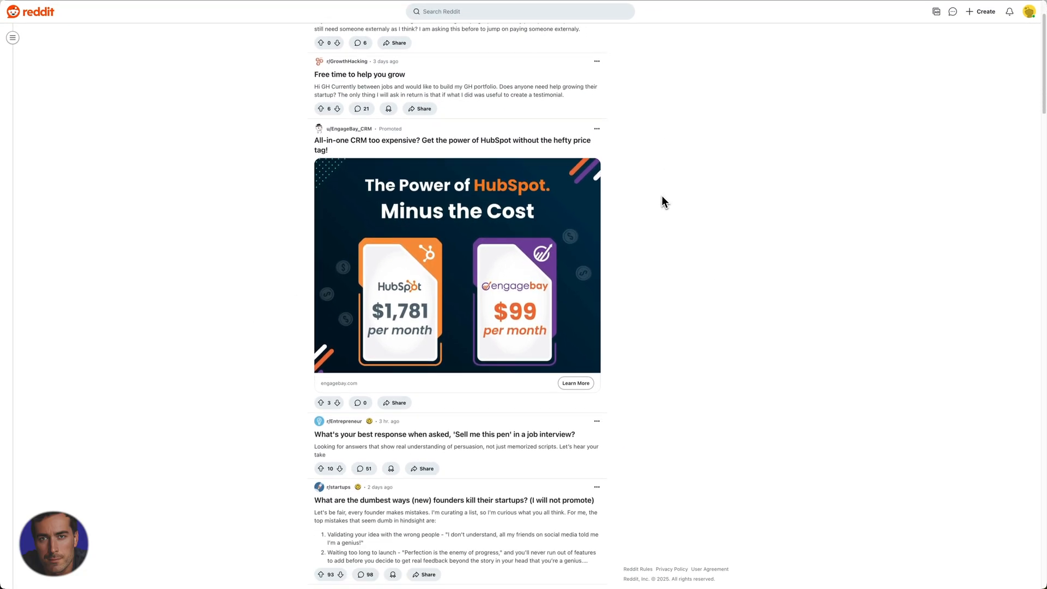
Open Settings from the avatar menu in Reddit's top-right corner.
scroll("up", 3)
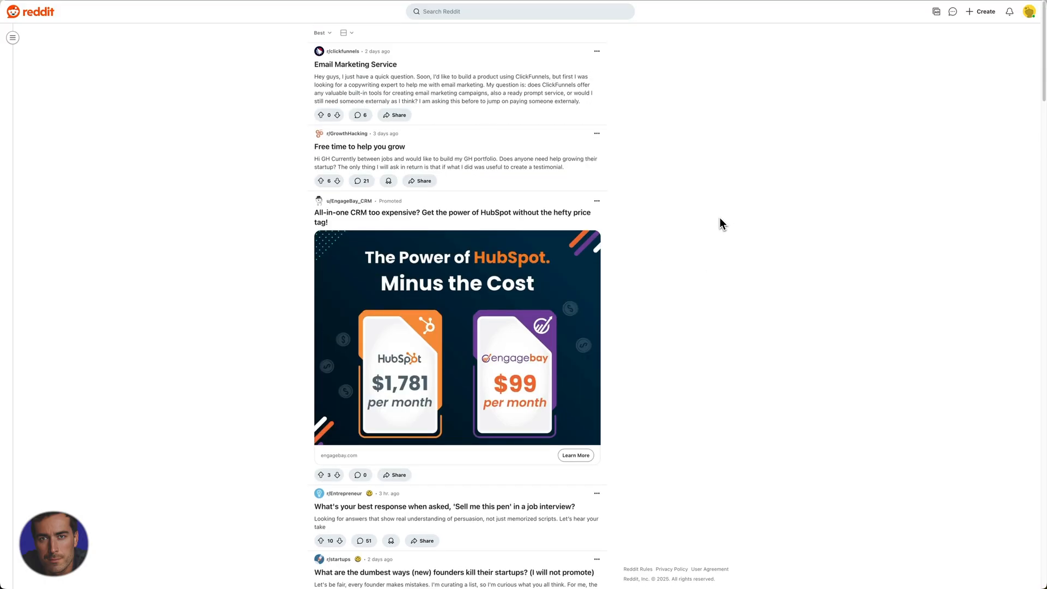
mouse_move(719, 224)
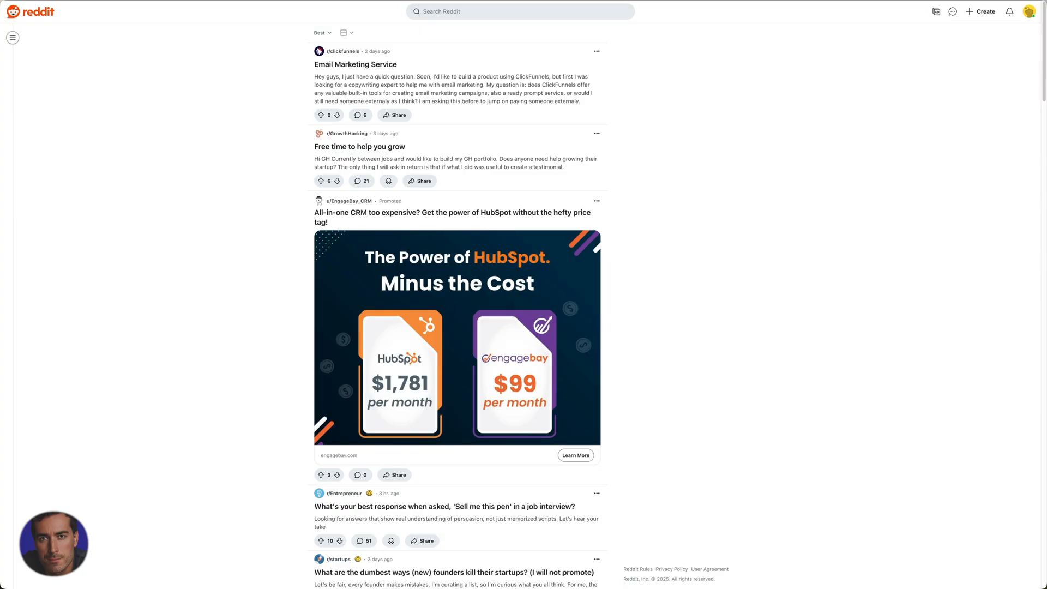
mouse_move(717, 224)
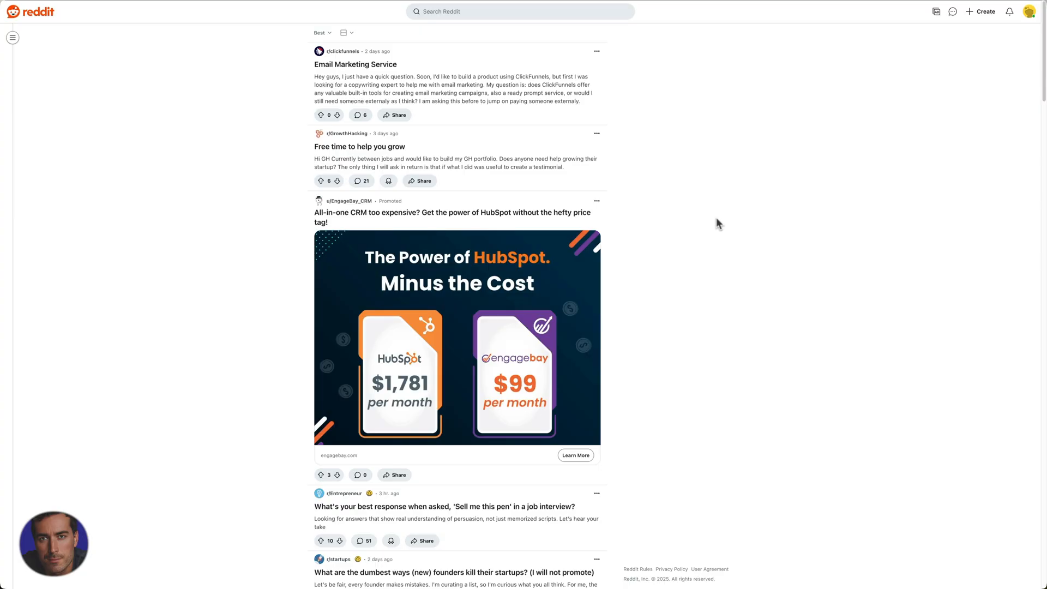
mouse_move(981, 111)
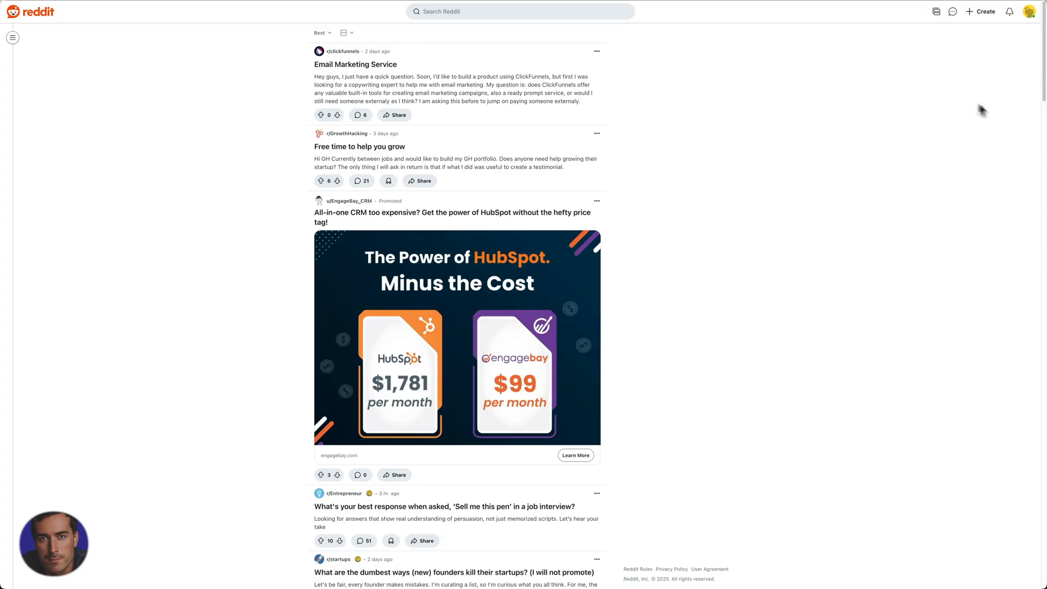
mouse_move(1030, 11)
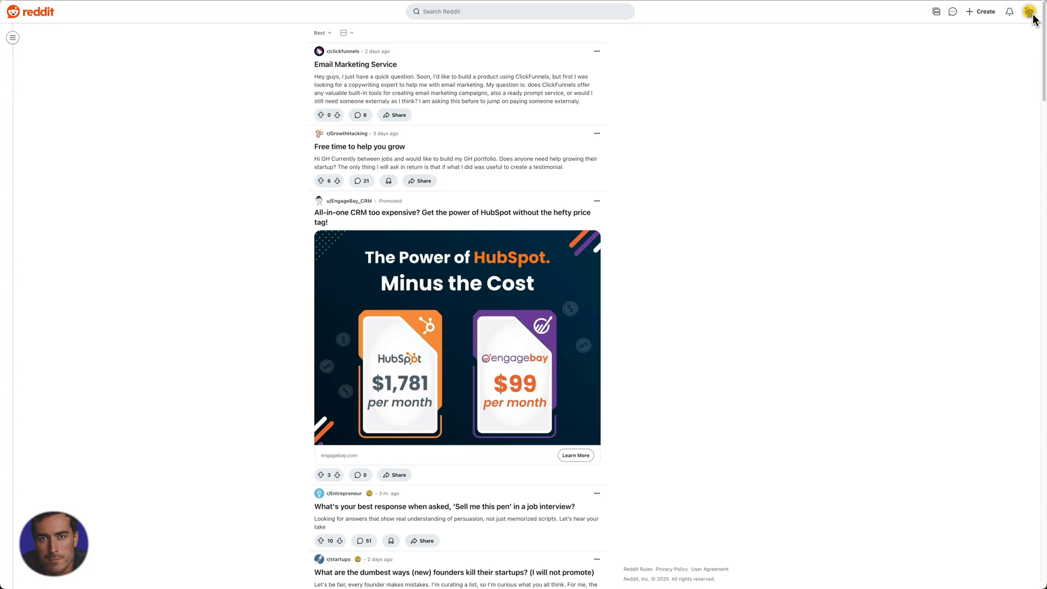
left_click(1030, 12)
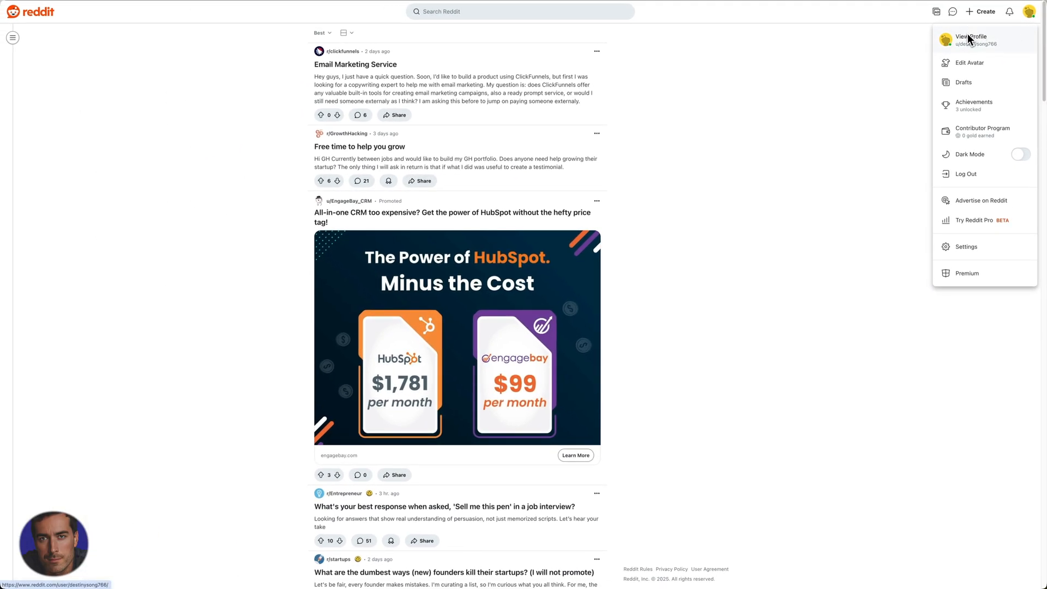
left_click(966, 246)
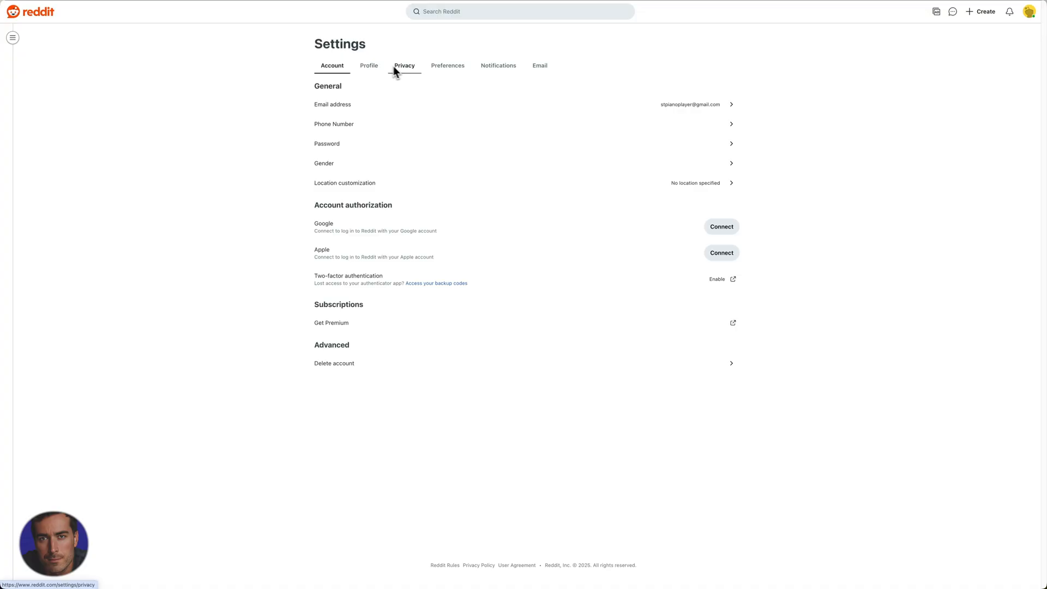
Switch the Settings page to the Privacy tab.
left_click(404, 65)
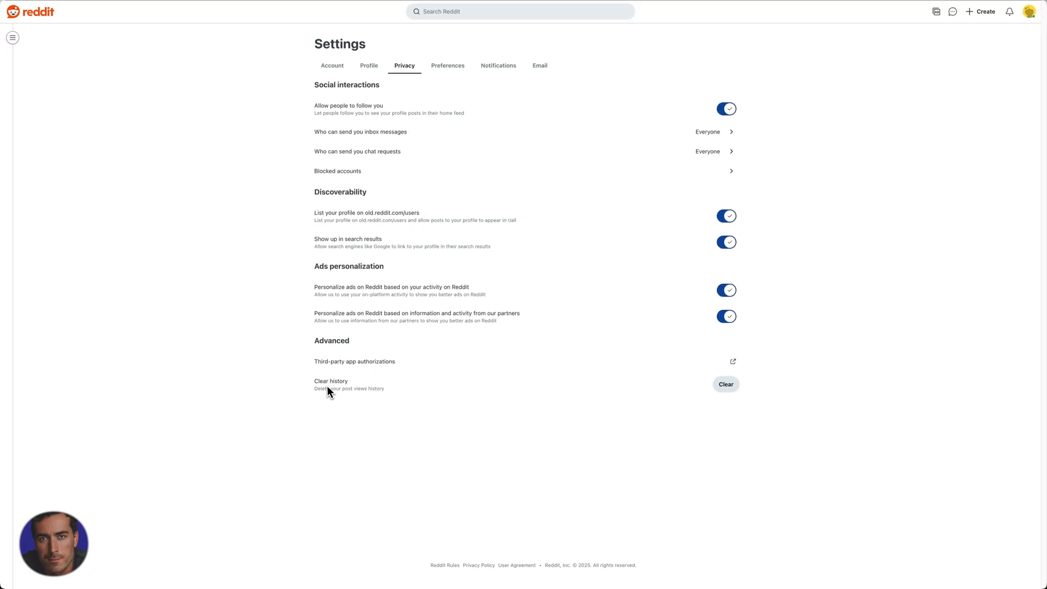
mouse_move(352, 389)
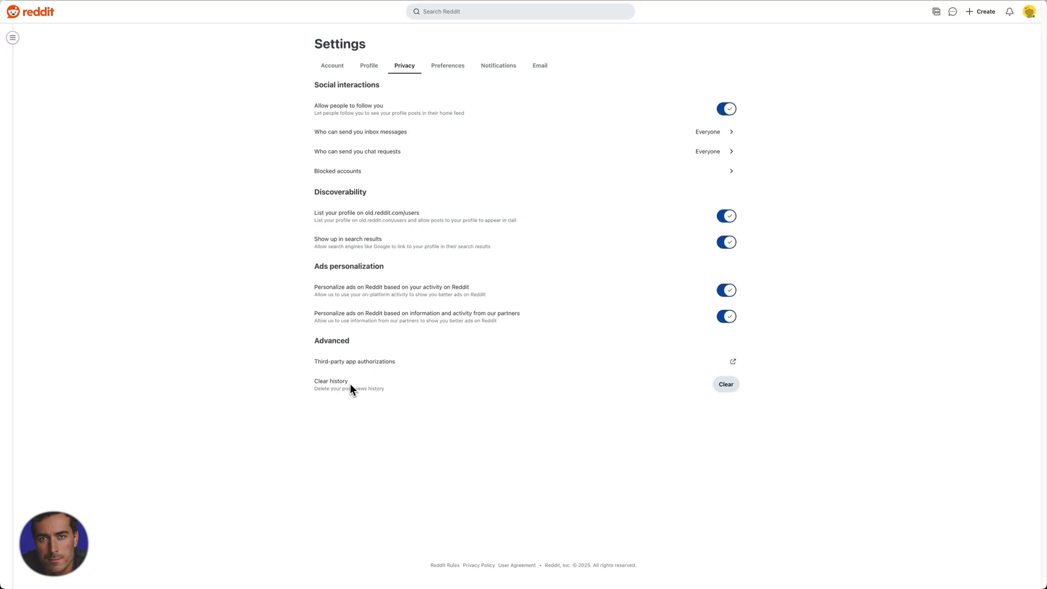
mouse_move(366, 397)
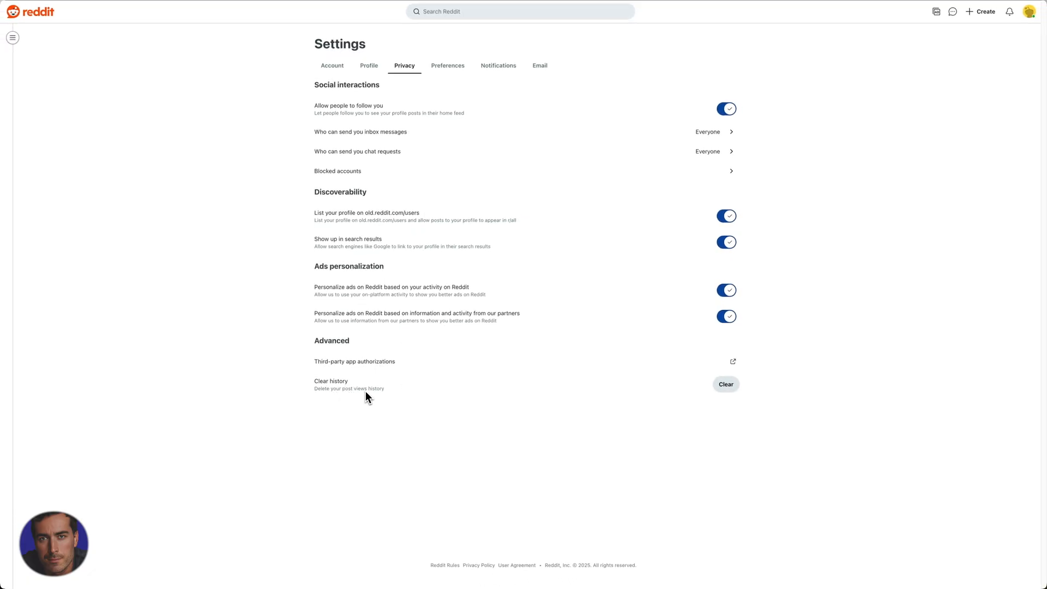
mouse_move(330, 399)
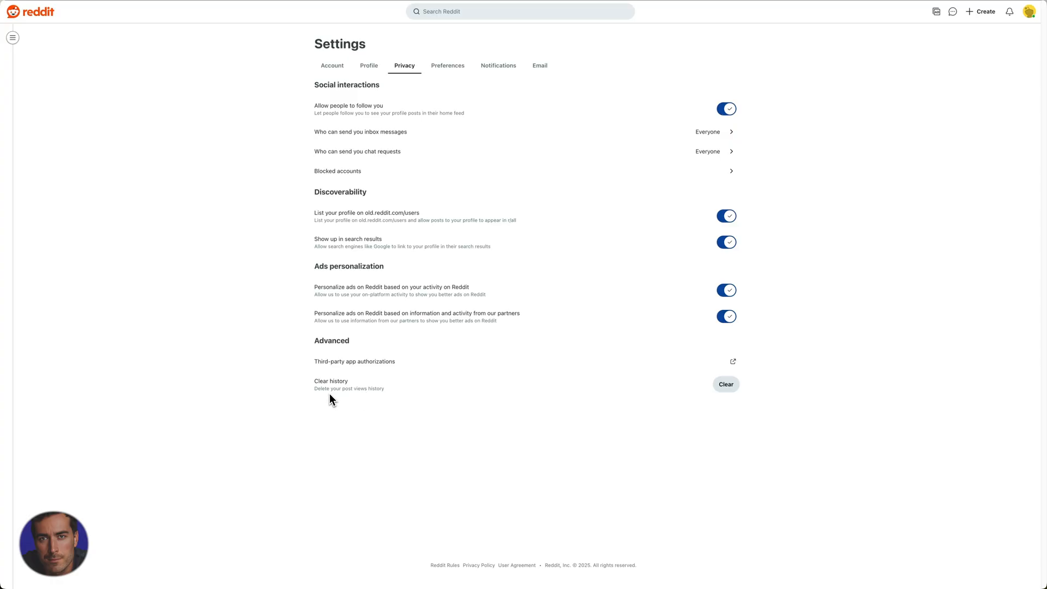
mouse_move(333, 400)
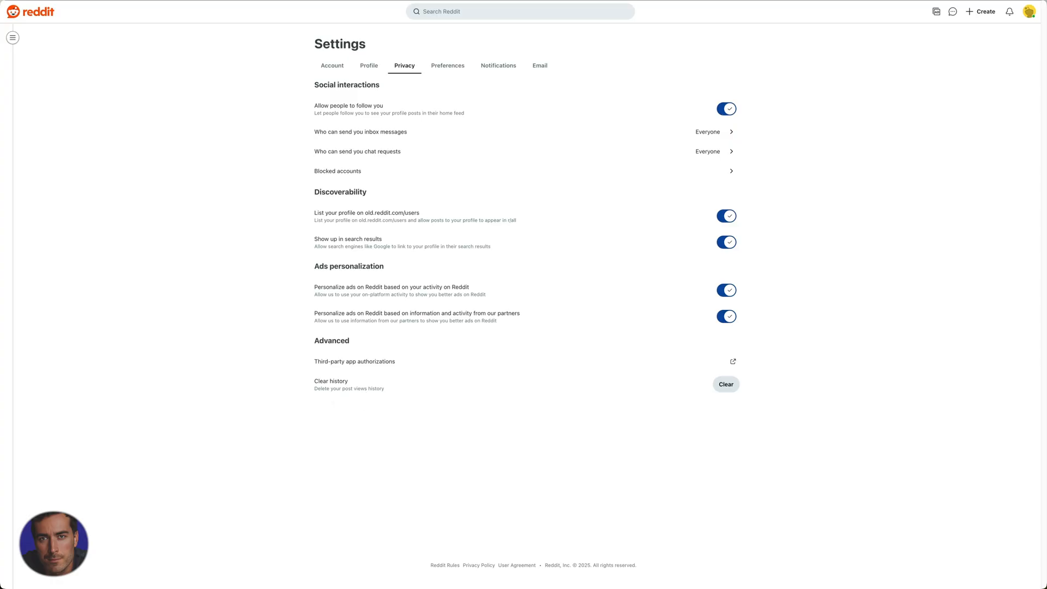
mouse_move(355, 401)
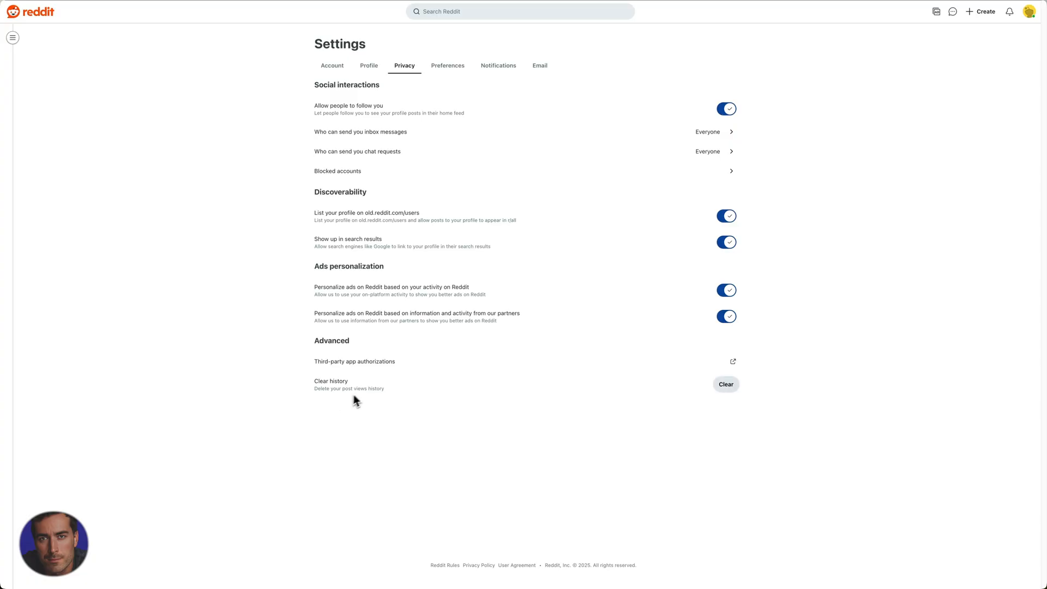
mouse_move(726, 392)
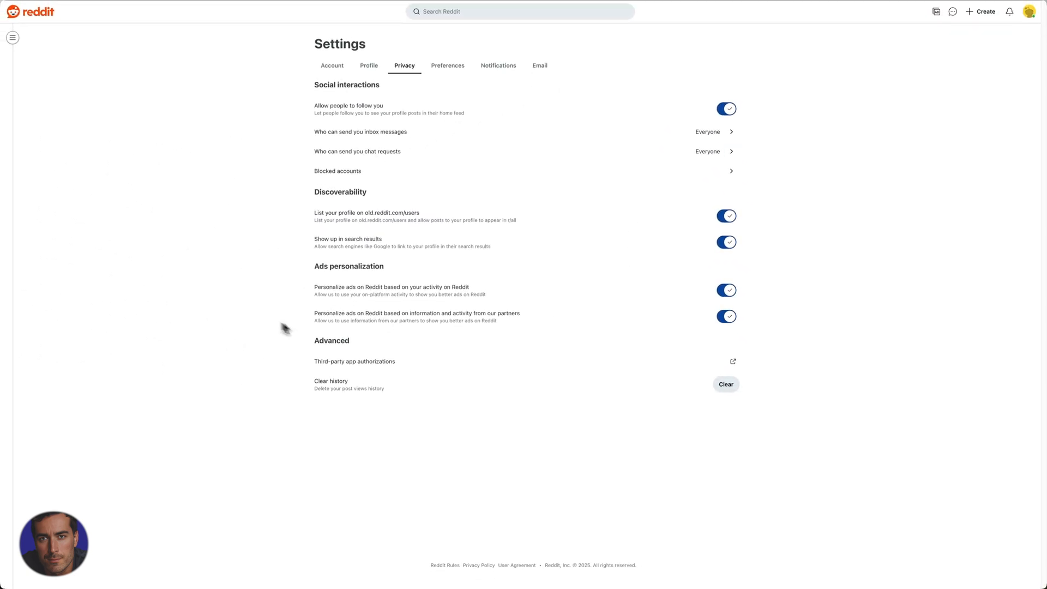
mouse_move(353, 410)
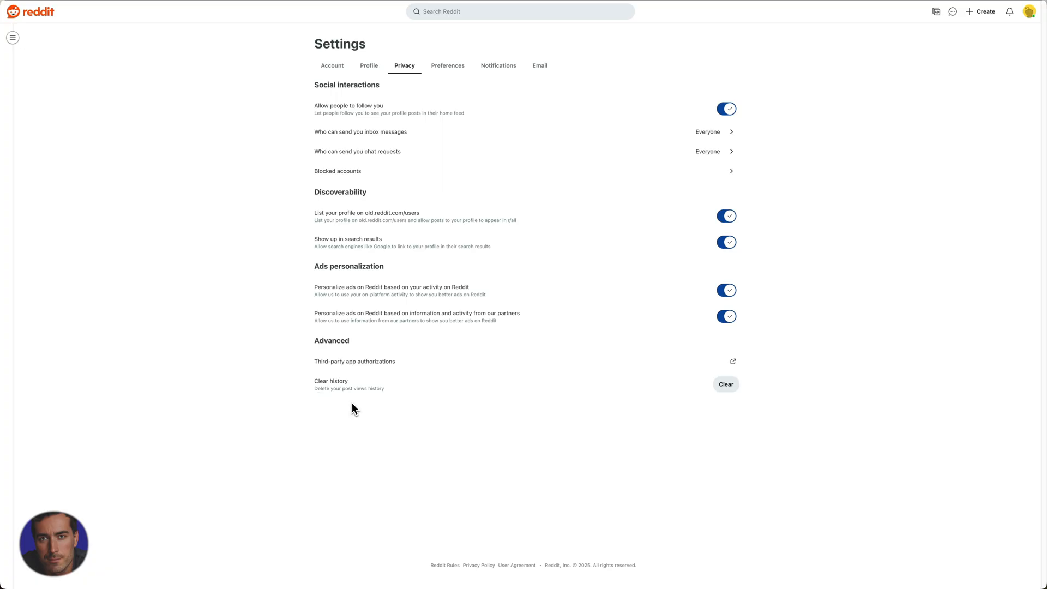
mouse_move(416, 423)
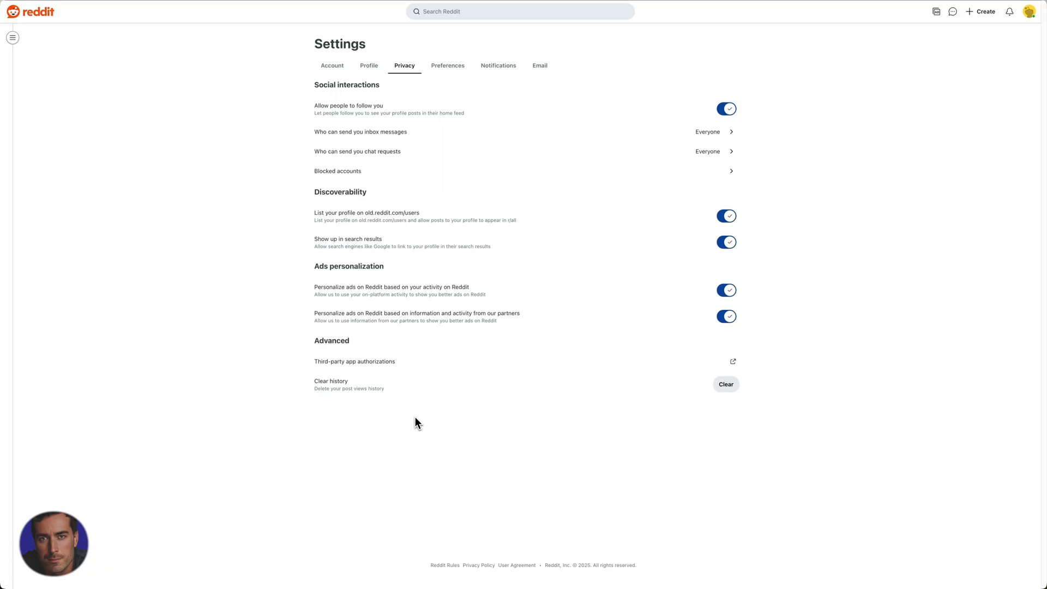